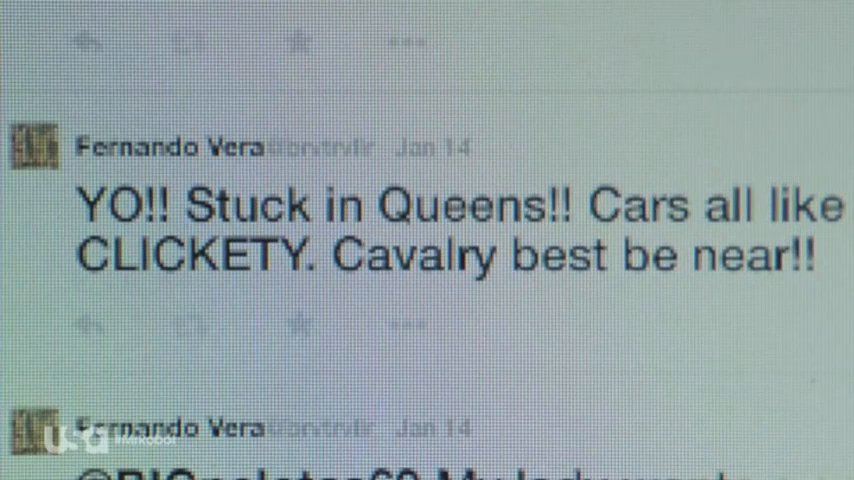
- Link the handwritten word ATTACK to the Decimal/Char code table with red pen lines
scroll(down, 3)
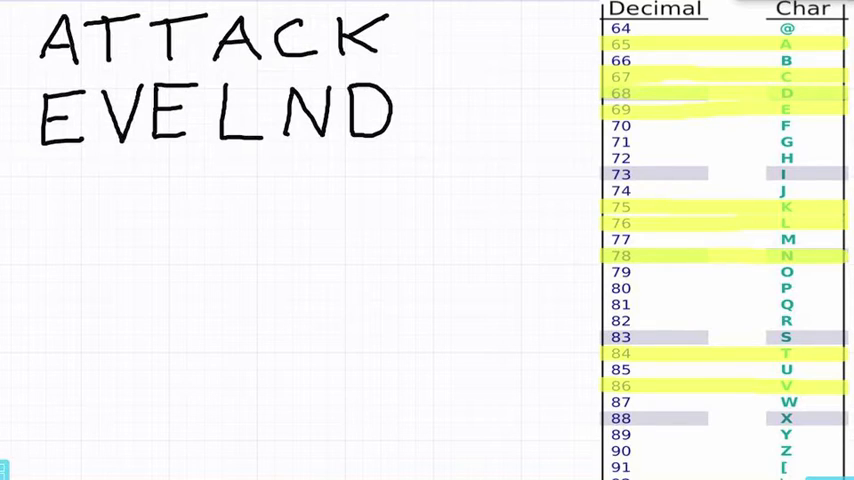
mouse_move(536, 56)
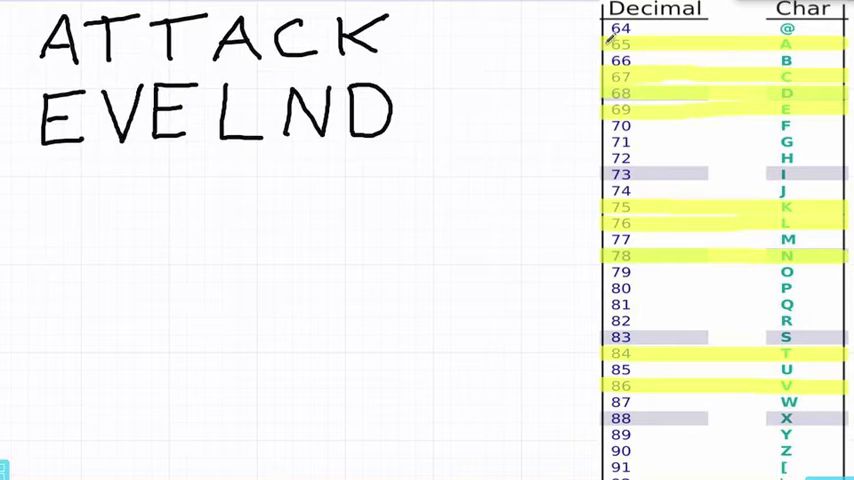
drag(92, 68, 600, 42)
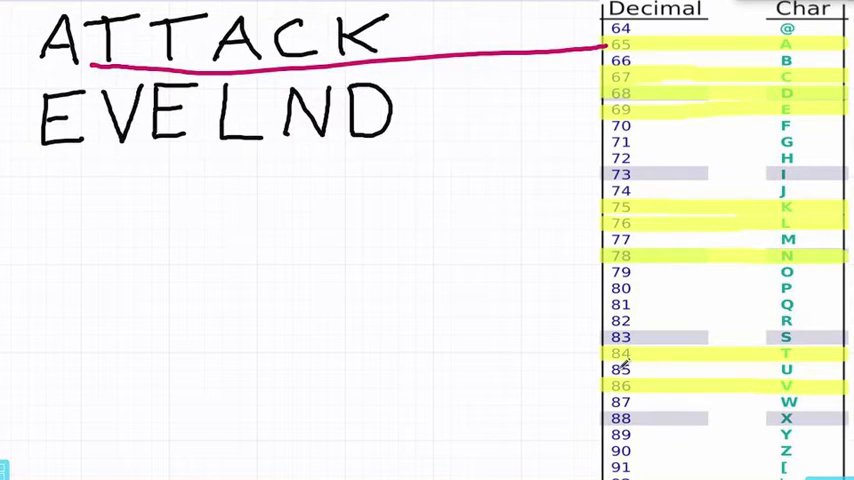
drag(100, 64, 600, 360)
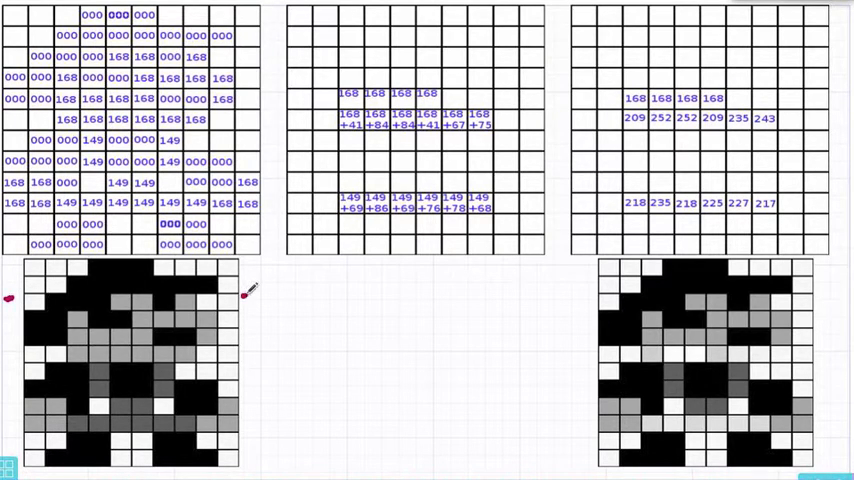
mouse_move(244, 296)
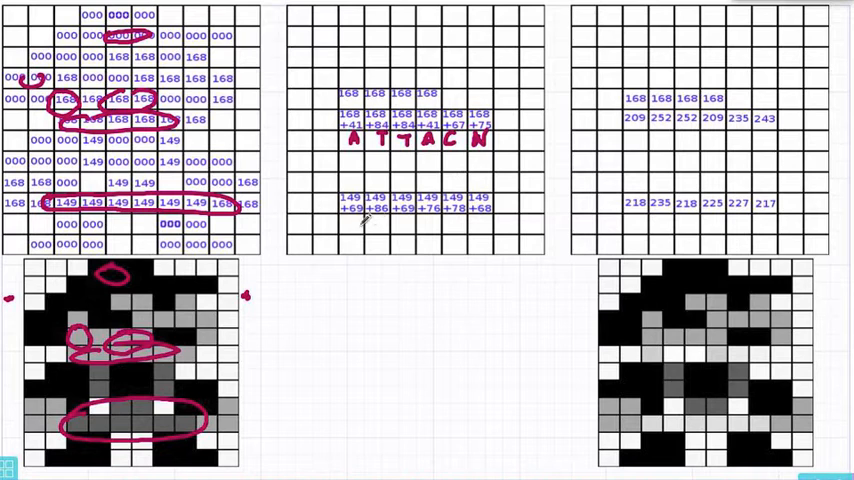
- Add the second decoded line 'Ev' and 'D' and mark the changed row in the right grid
text(Ev)
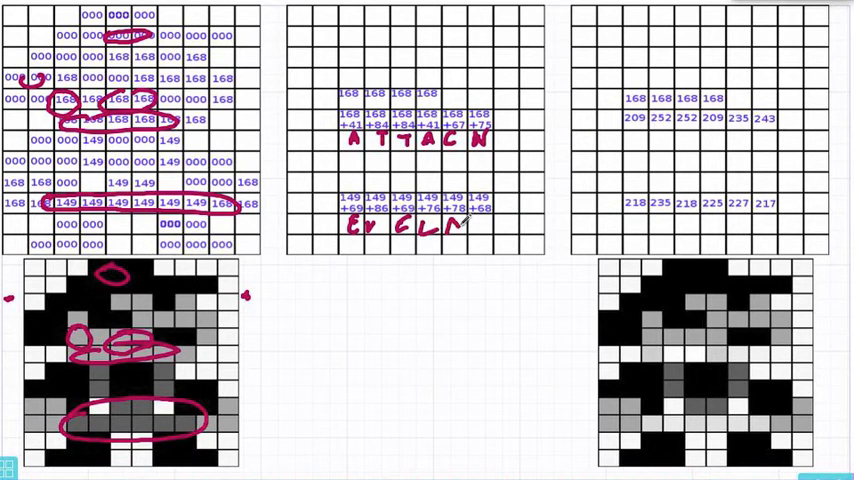
text(D)
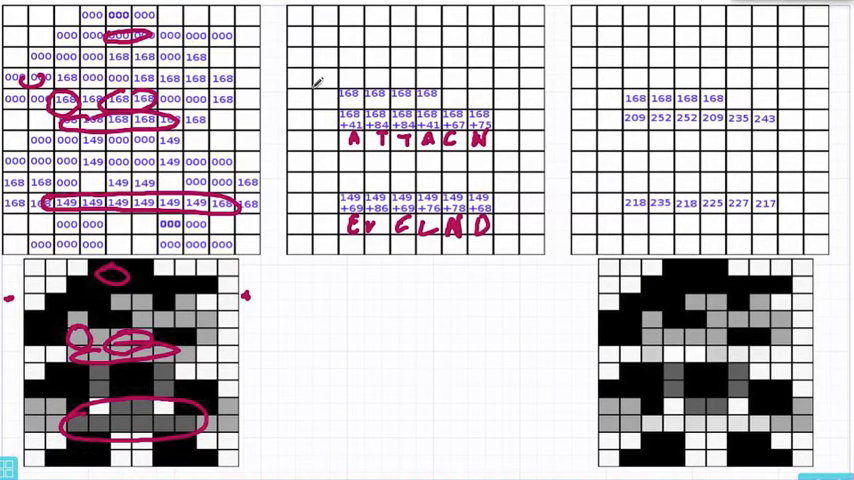
mouse_move(322, 78)
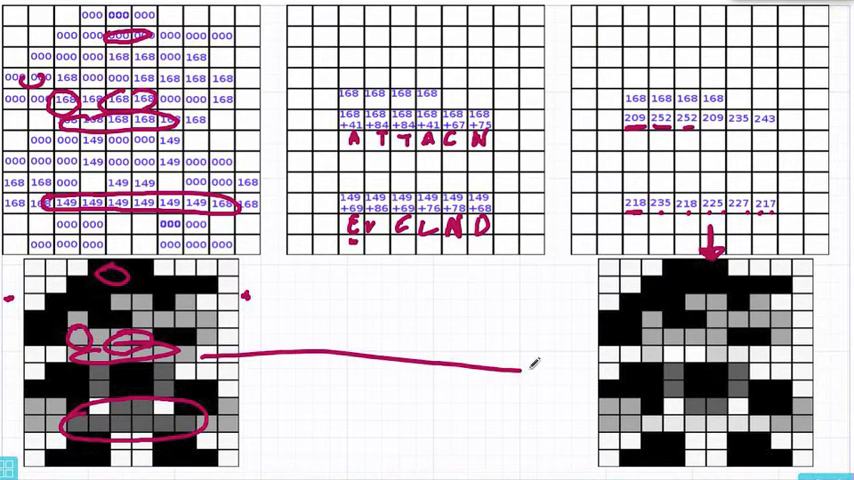
drag(520, 368, 732, 358)
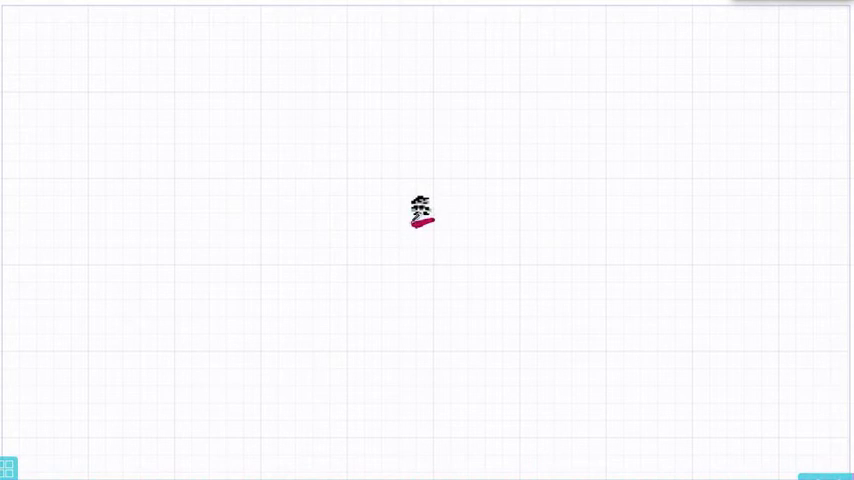
- Add a red arrow to the subtraction diagram revealing the ATTACK EVELND letters
drag(404, 224, 436, 196)
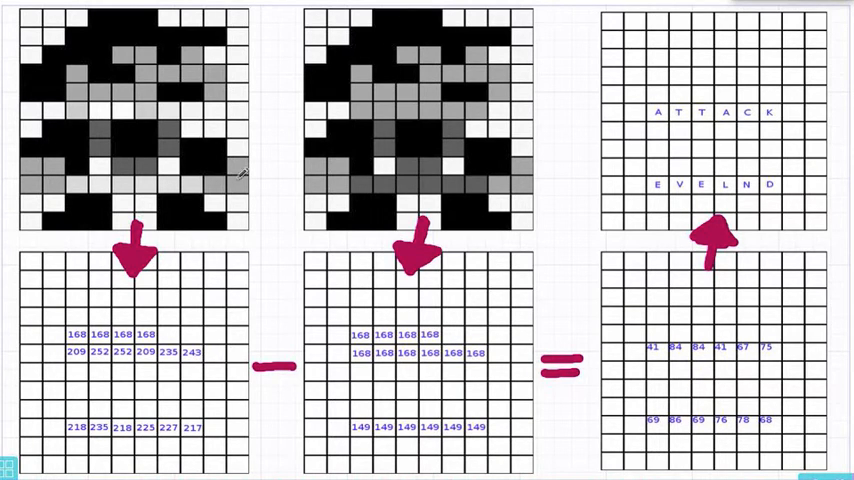
mouse_move(272, 146)
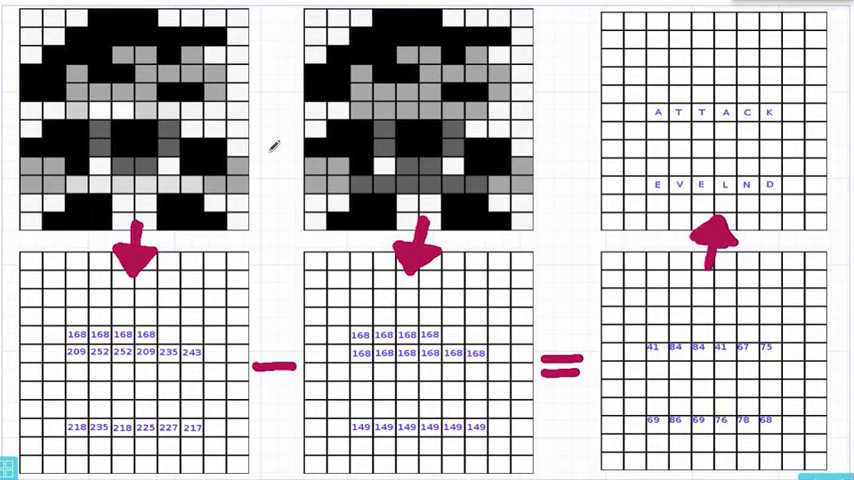
mouse_move(70, 216)
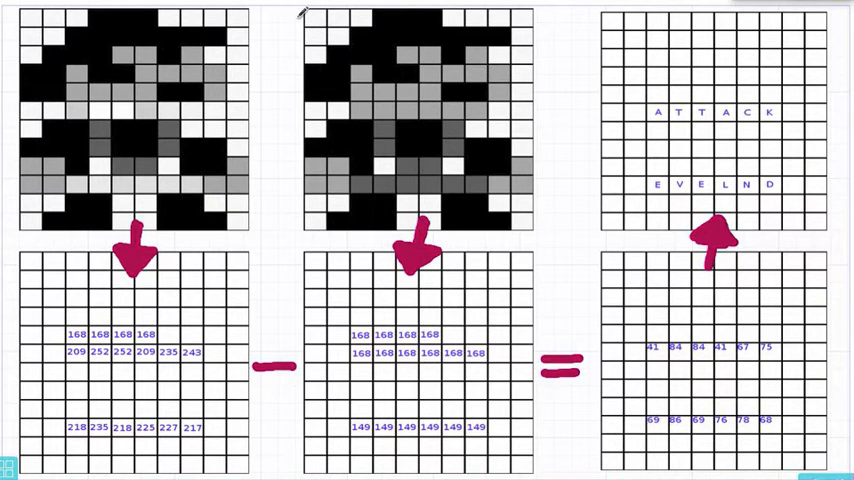
mouse_move(278, 128)
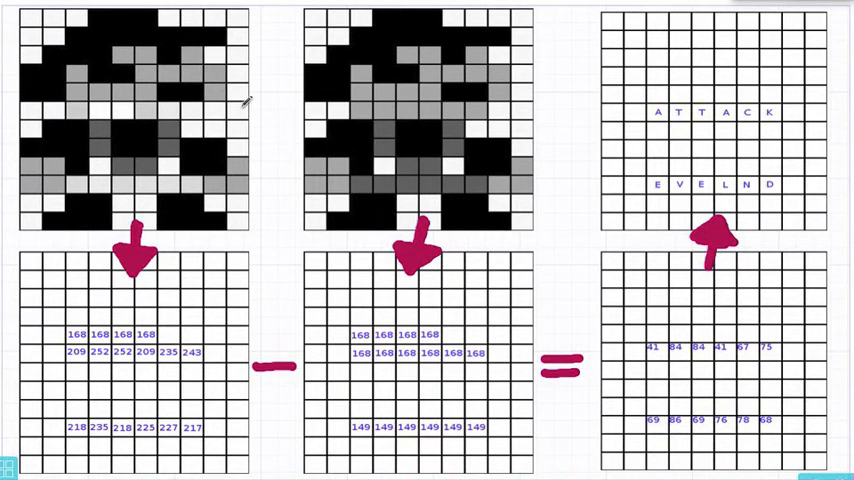
mouse_move(452, 56)
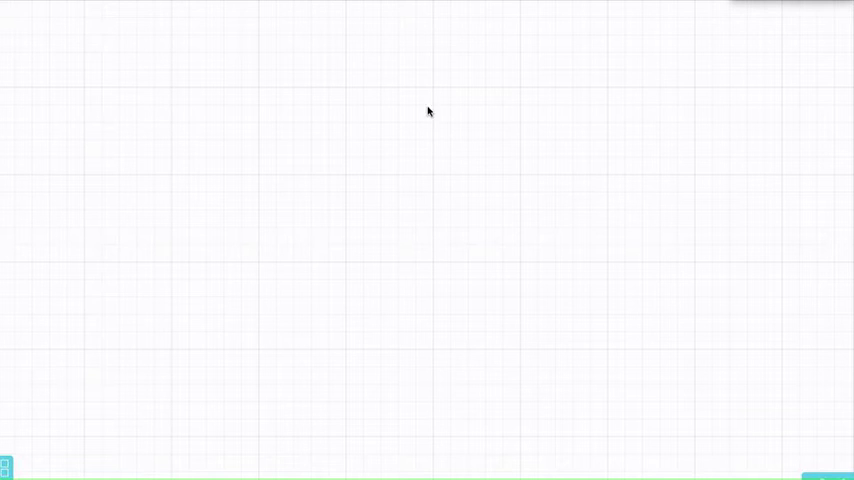
- Mark 'T= 01010100' and box its last bits in red with arrows leading out
drag(124, 44, 204, 70)
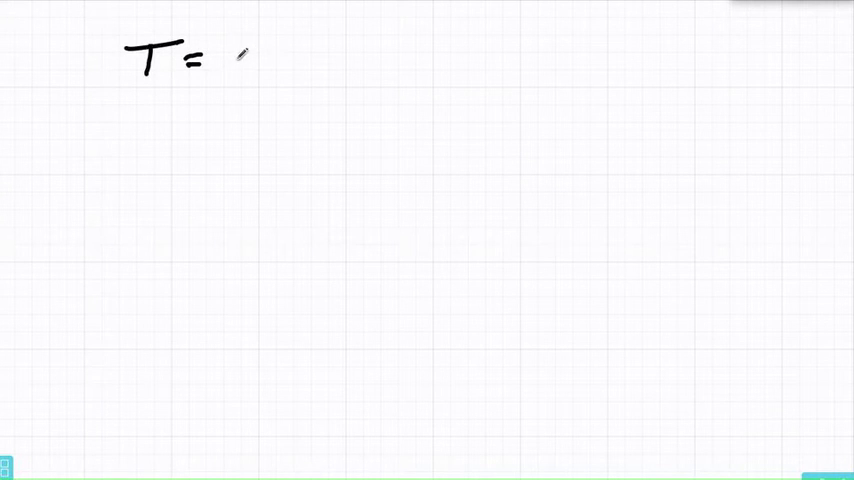
drag(234, 62, 280, 62)
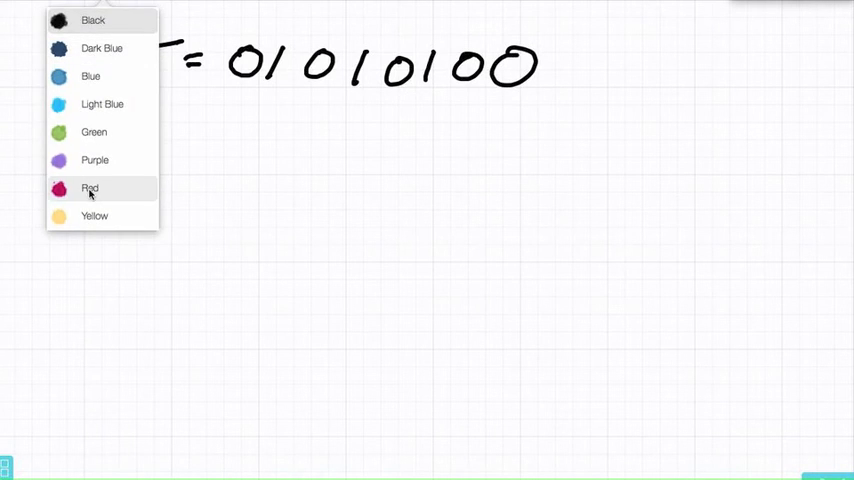
click(90, 188)
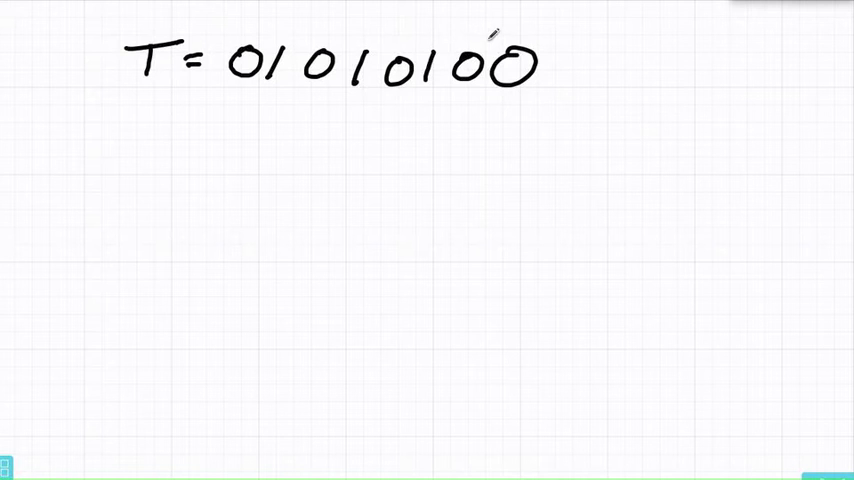
drag(490, 36, 560, 100)
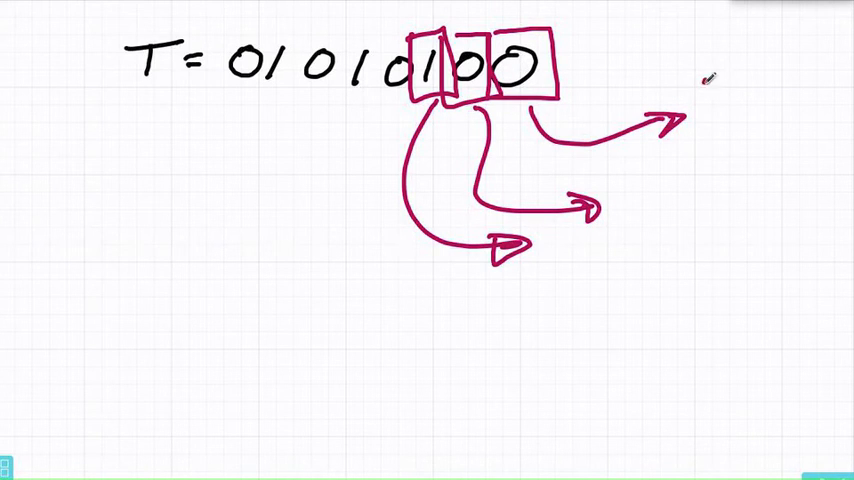
- Write the pixel values 120 and 121 at the arrow tips
text(120)
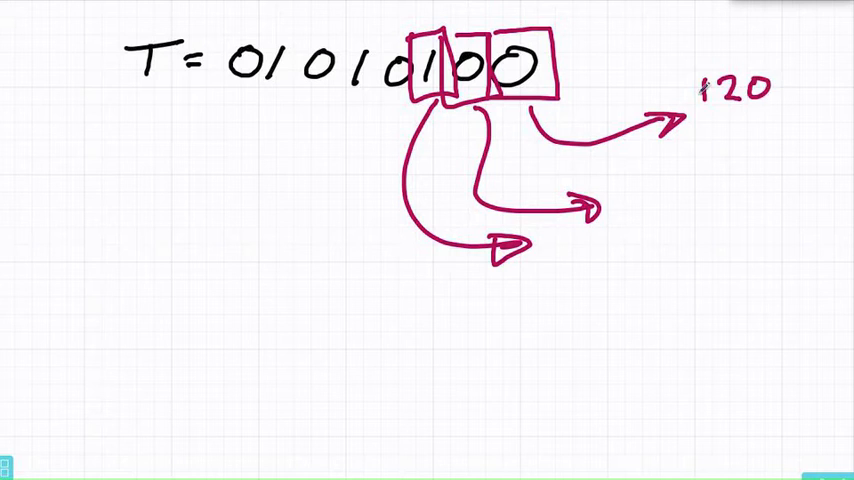
text(121)
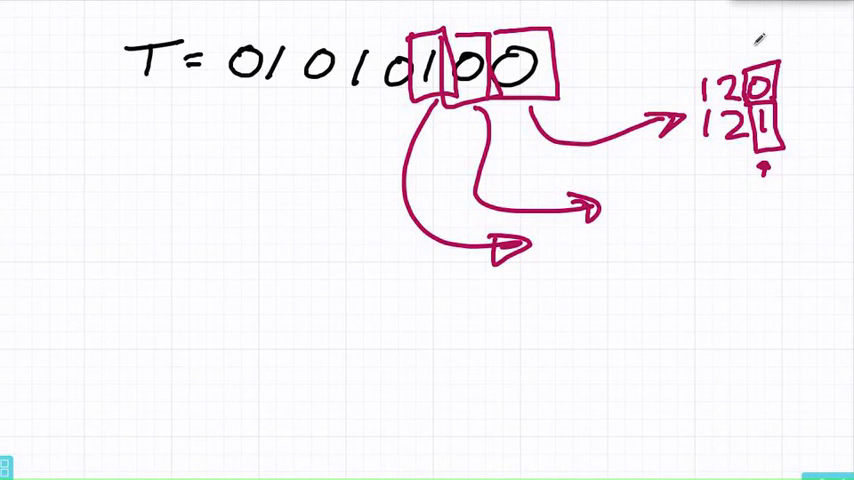
- Box the differing last digits of 120 and 121 in red with a small arrow below
drag(744, 56, 760, 176)
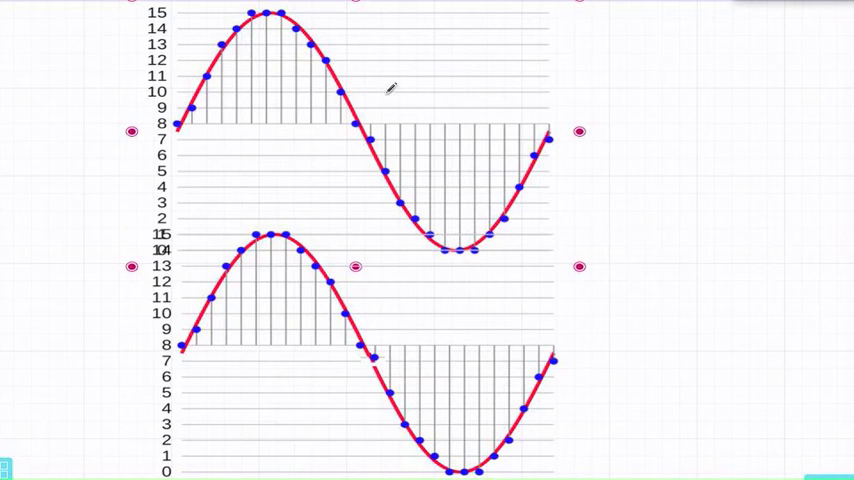
mouse_move(356, 330)
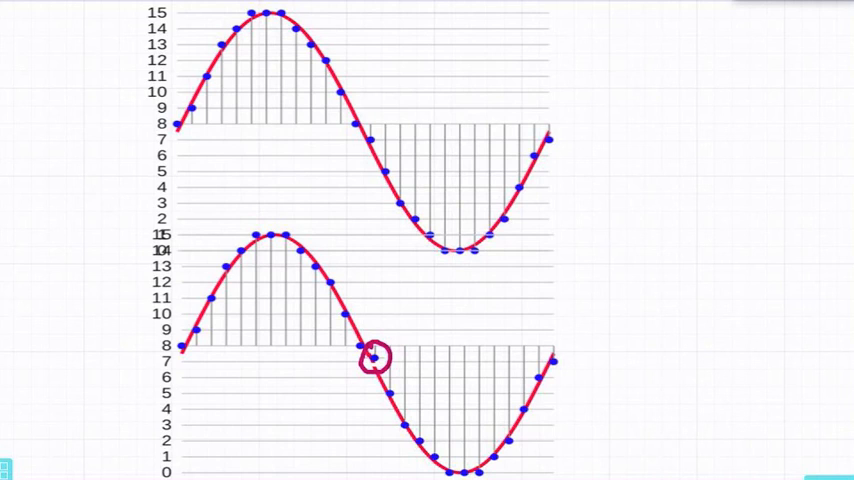
mouse_move(812, 126)
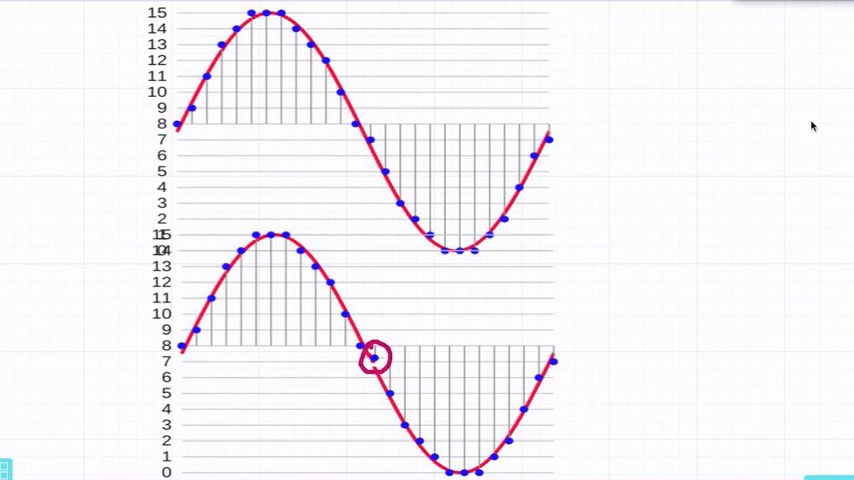